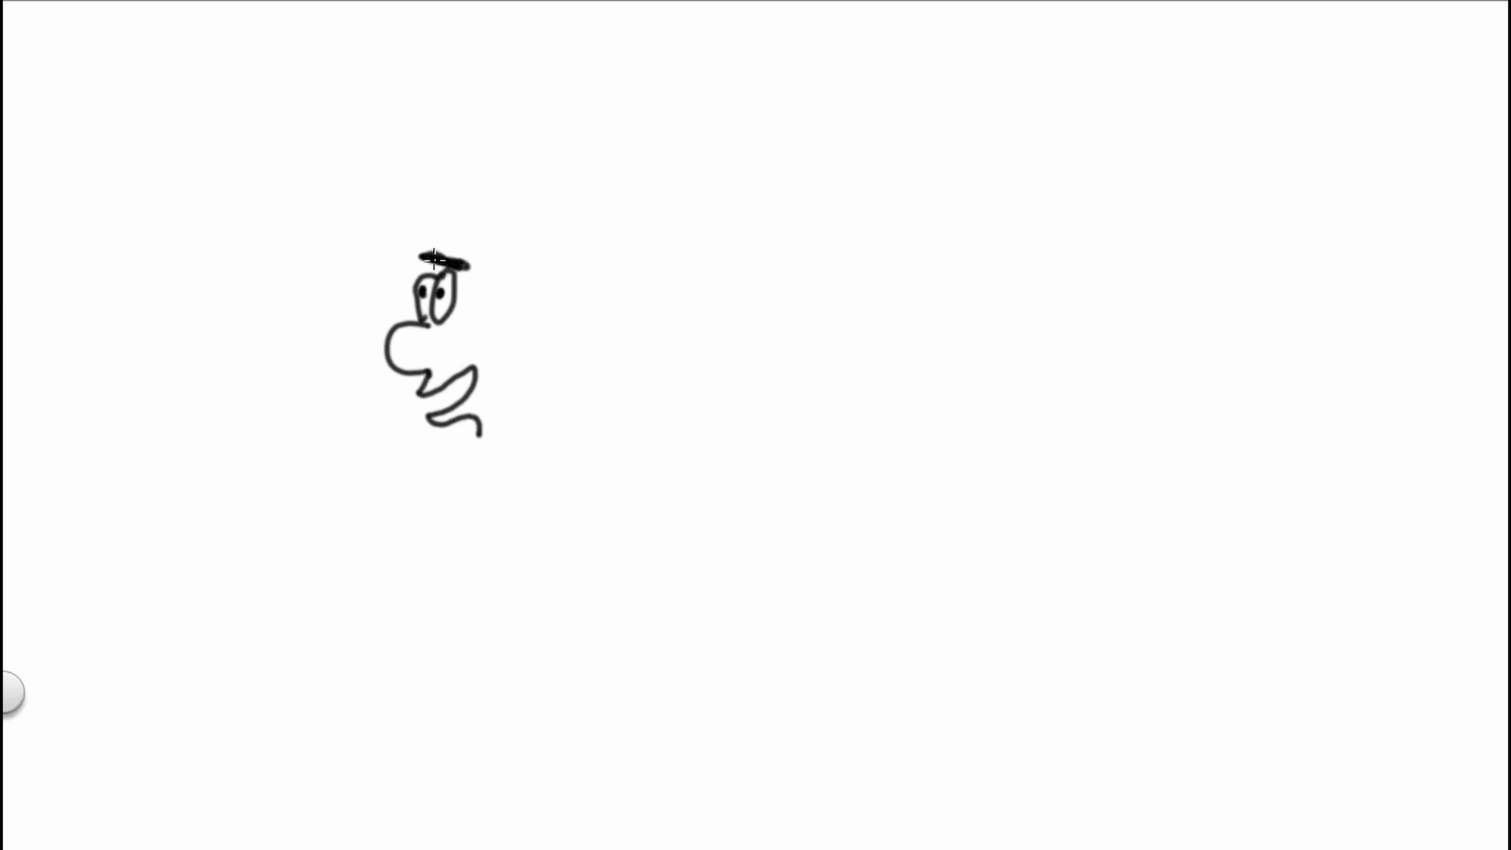
Scribble thick black hair above the eyes and extend it toward the back of the head
{"action": "left_click_drag", "start_coordinate": [419, 260], "coordinate": [487, 245]}
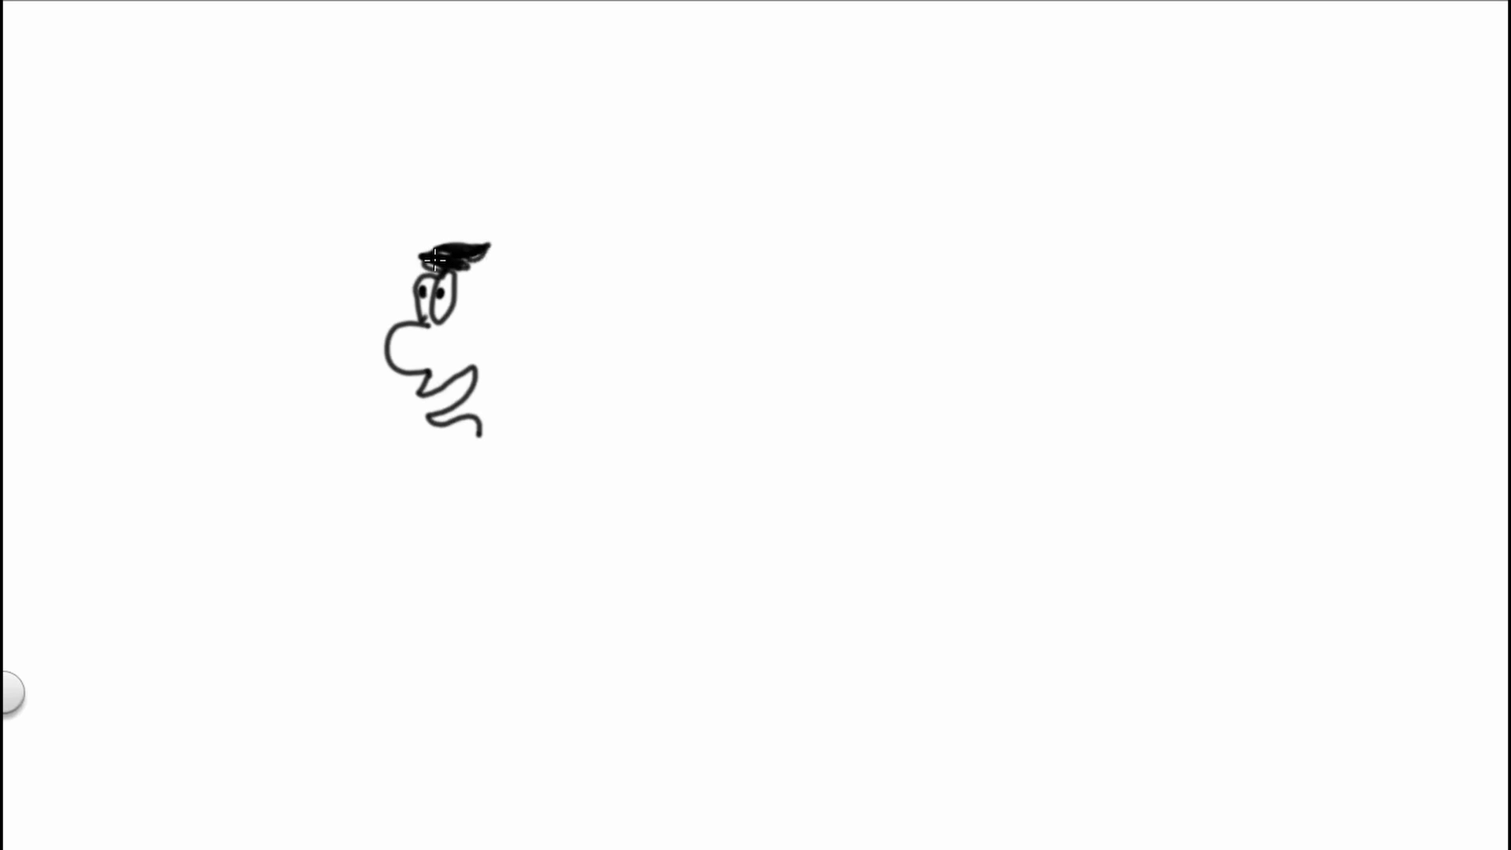
{"action": "left_click_drag", "start_coordinate": [481, 260], "coordinate": [502, 309]}
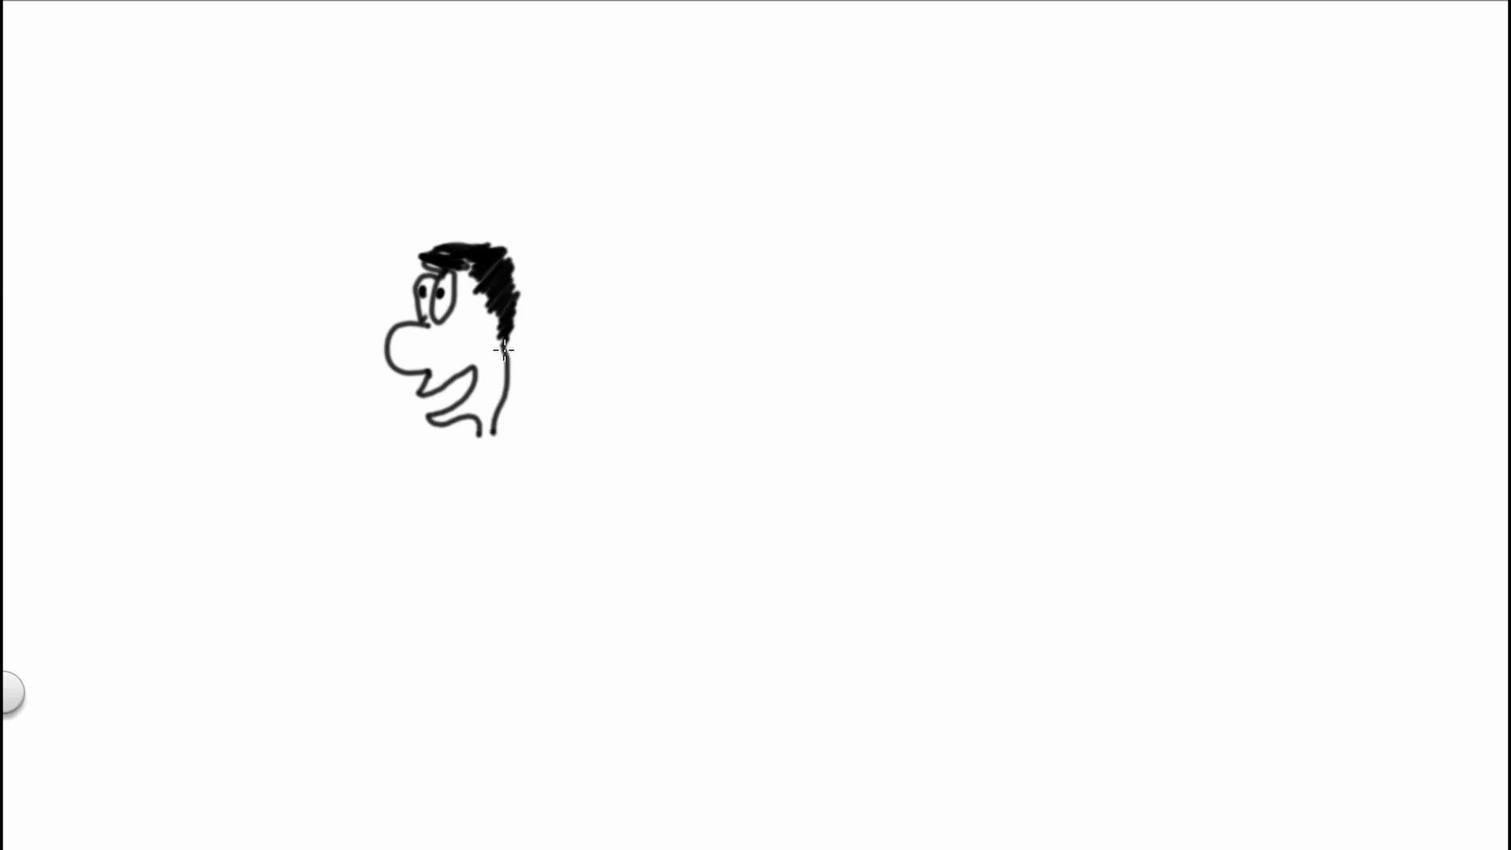
{"action": "mouse_move", "coordinate": [473, 463]}
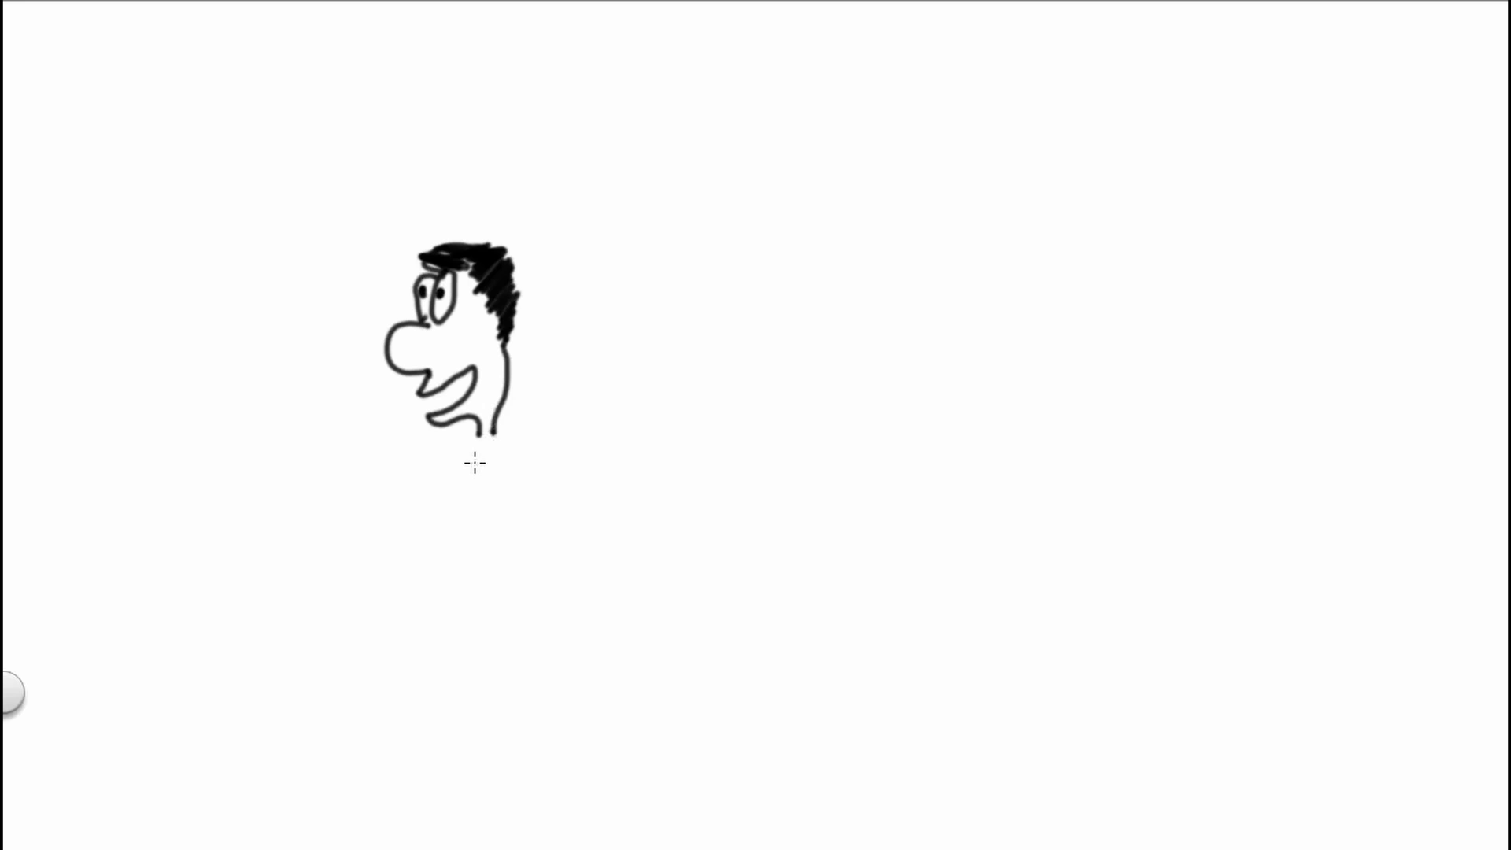